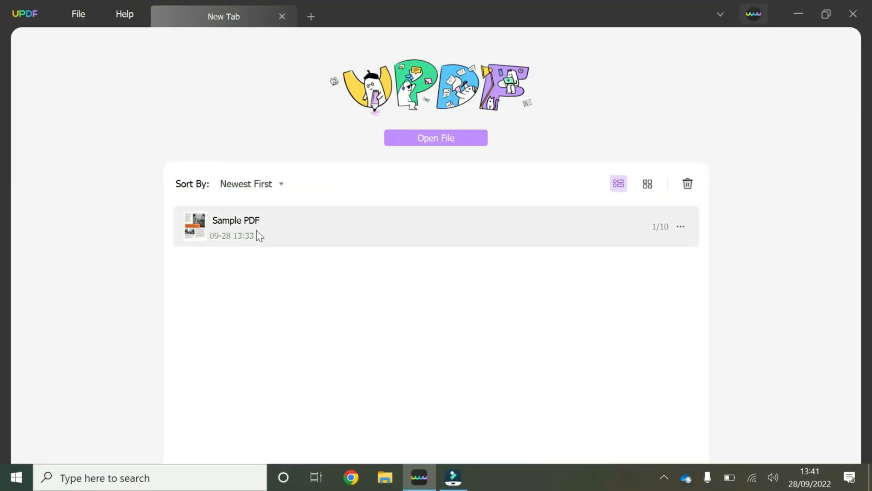
# - Open the Sample PDF document from the recent files list
pyautogui.click(269, 229)
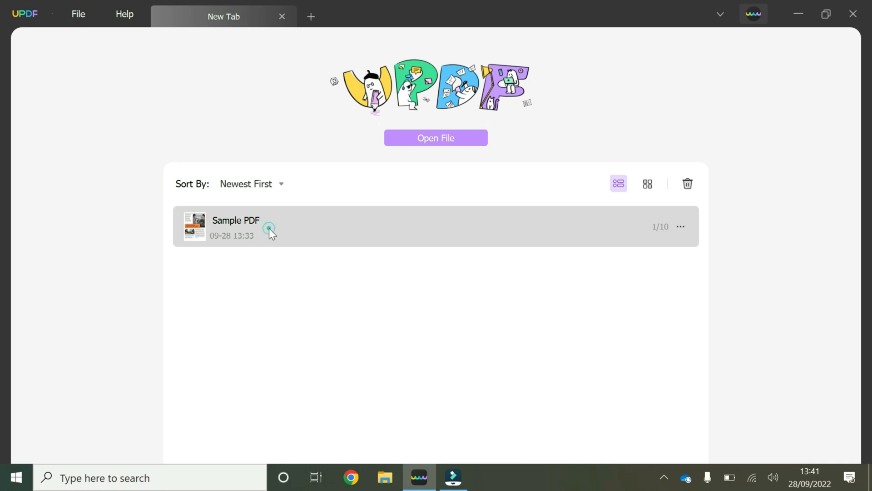
pyautogui.doubleClick(235, 226)
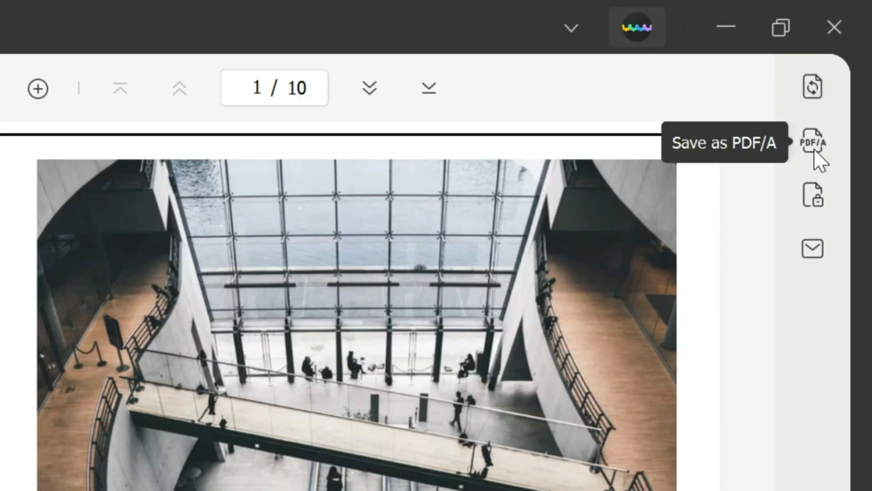
pyautogui.moveTo(812, 88)
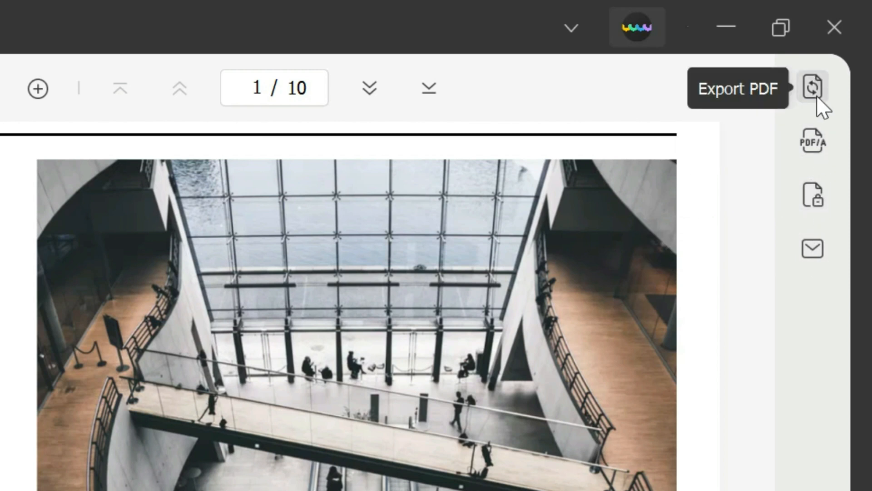
pyautogui.moveTo(823, 108)
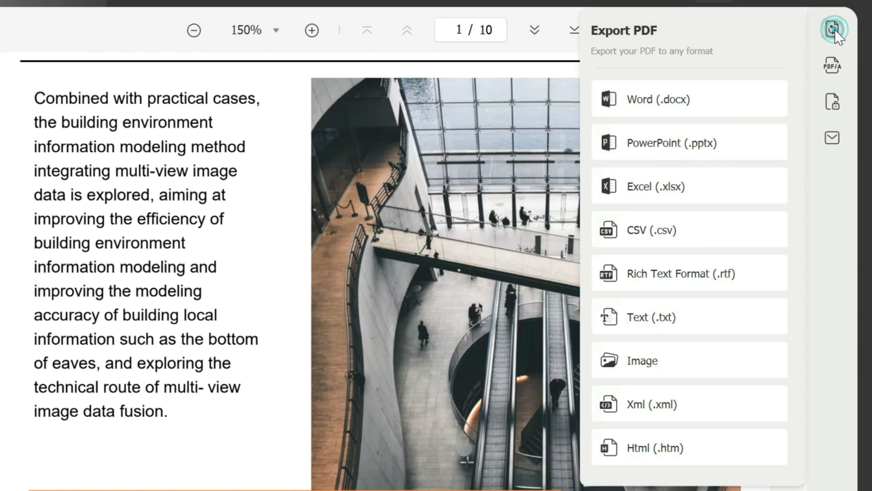
pyautogui.moveTo(792, 90)
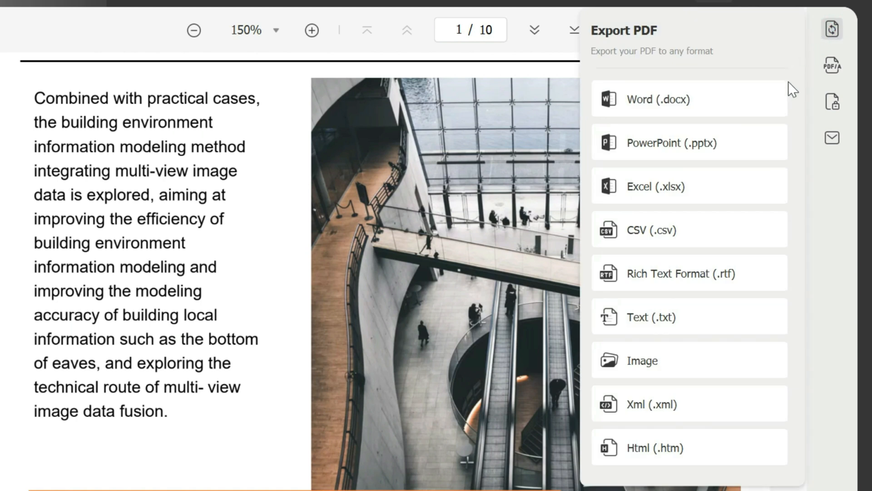
pyautogui.moveTo(739, 459)
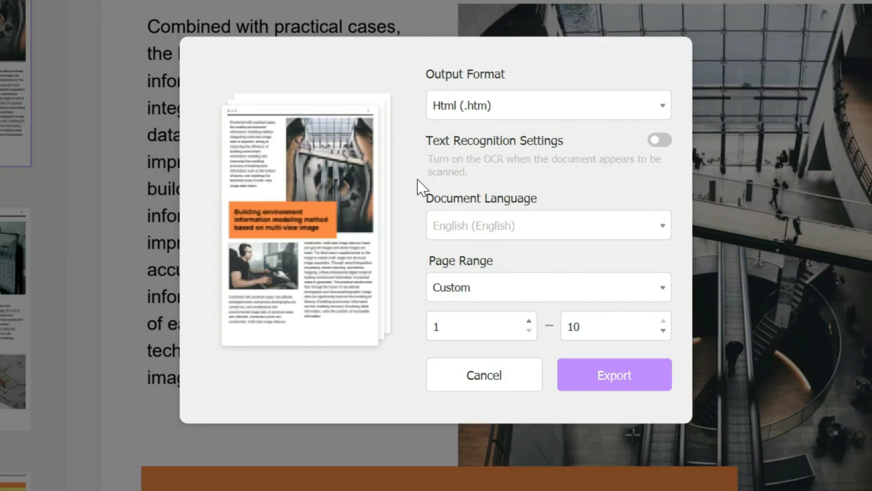
pyautogui.moveTo(628, 189)
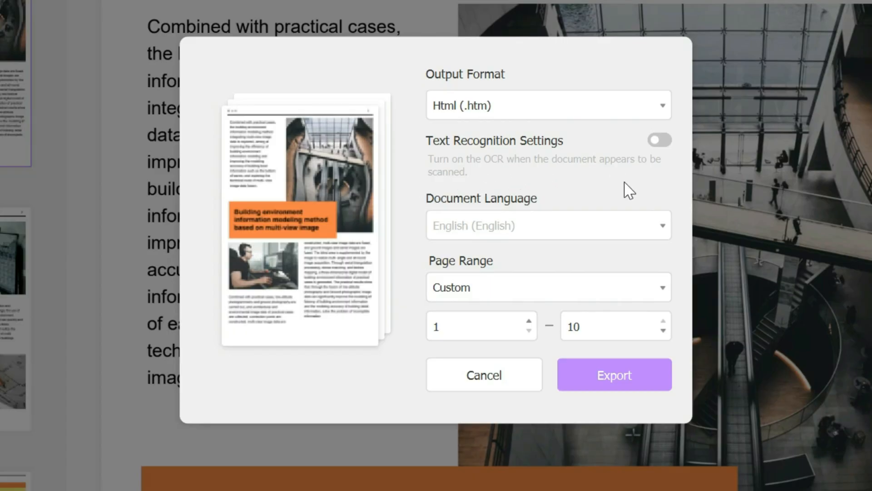
pyautogui.moveTo(656, 170)
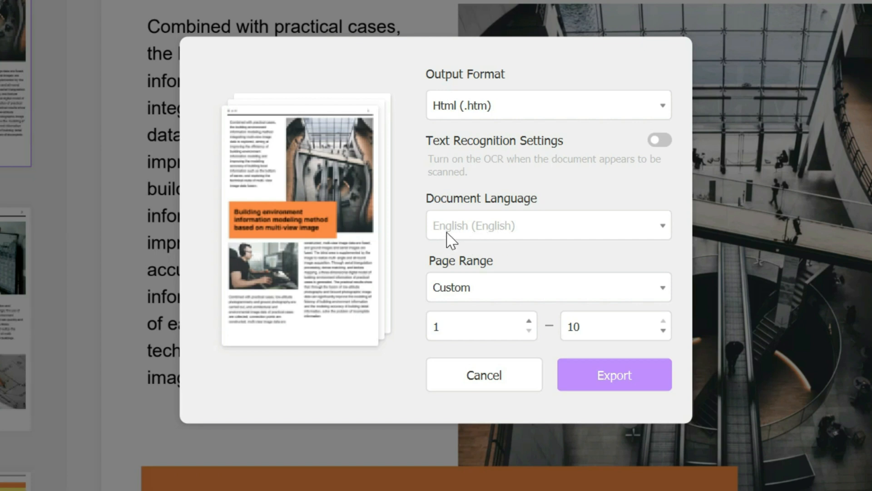
pyautogui.moveTo(525, 295)
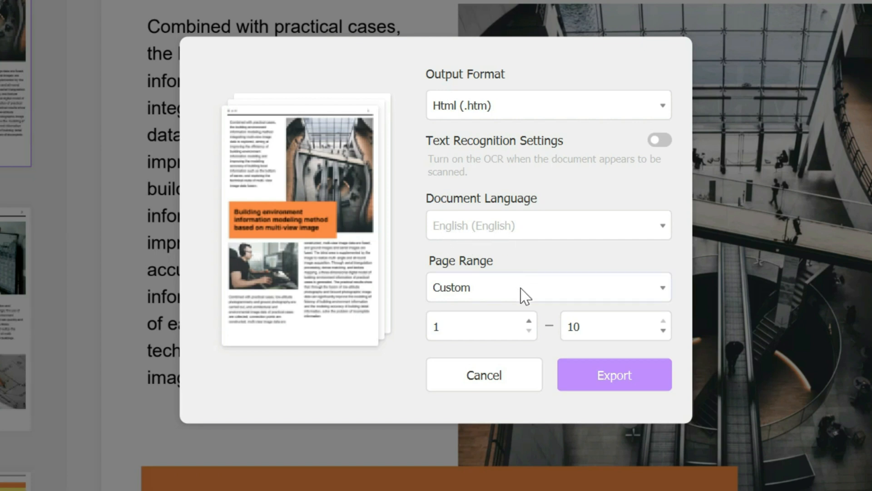
# - Export pages 1 to 8 as HTML with a custom range and save under the suggested name
pyautogui.click(548, 287)
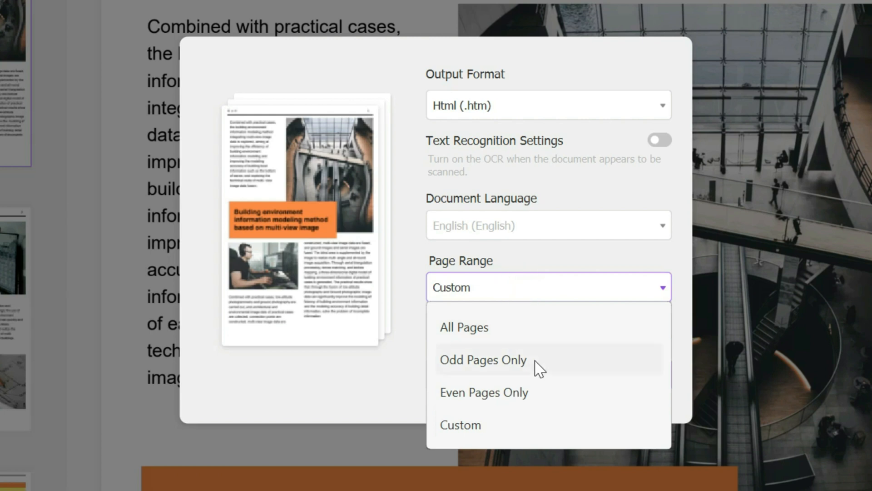
pyautogui.moveTo(517, 283)
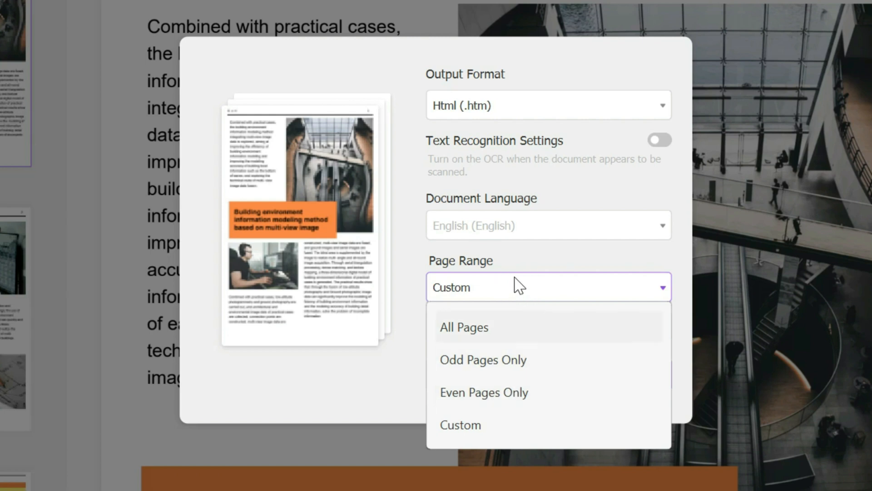
pyautogui.click(459, 425)
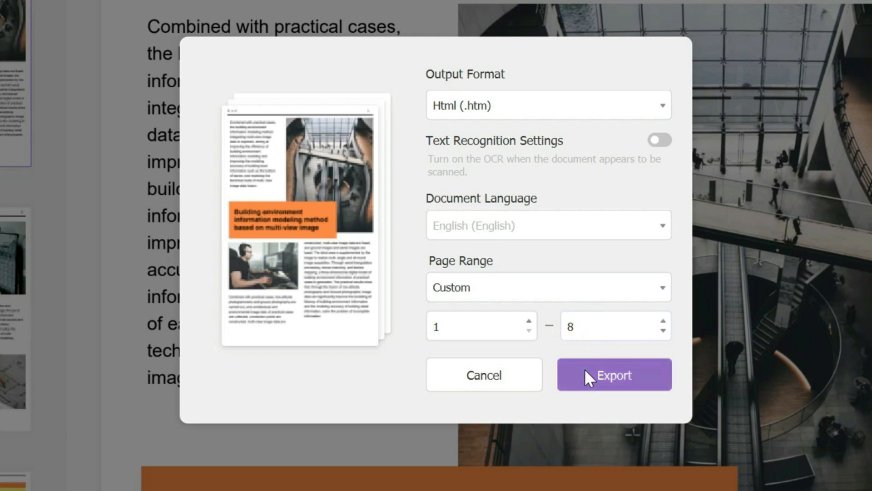
pyautogui.click(613, 374)
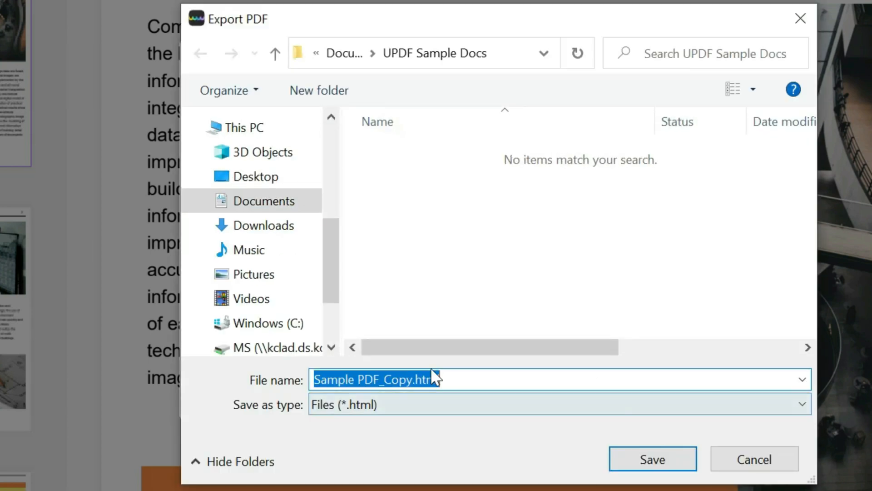
pyautogui.click(652, 458)
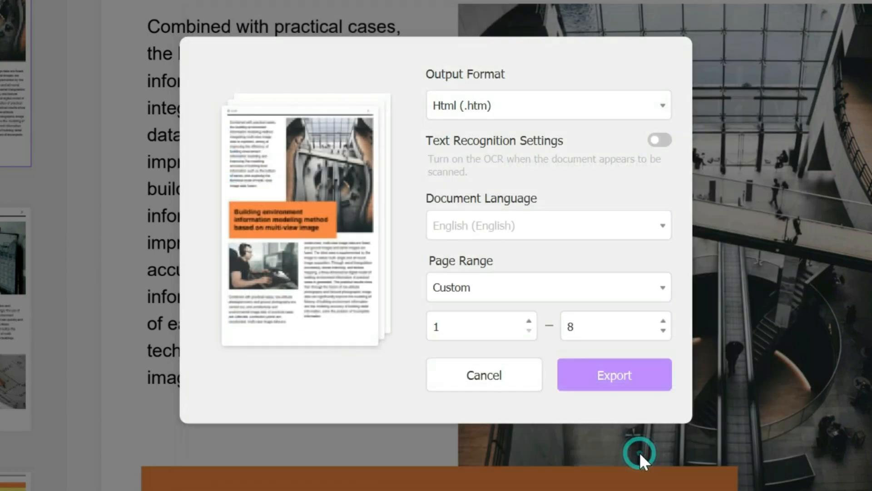